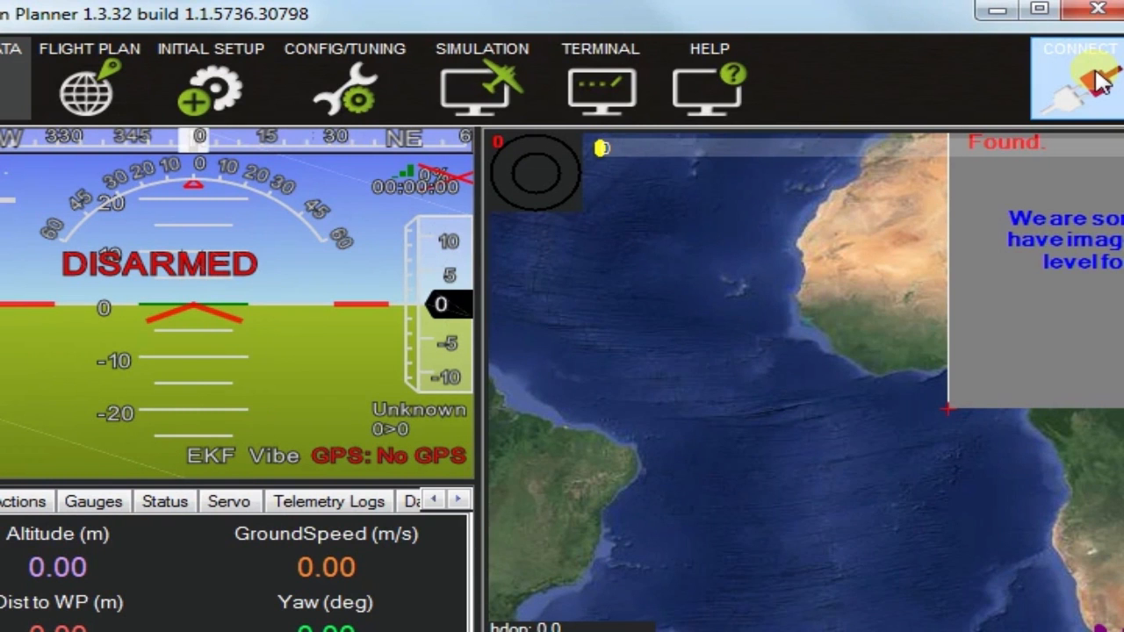
Connect Mission Planner to the APM board running ArduCopter V3.2.1.
left_click(1078, 48)
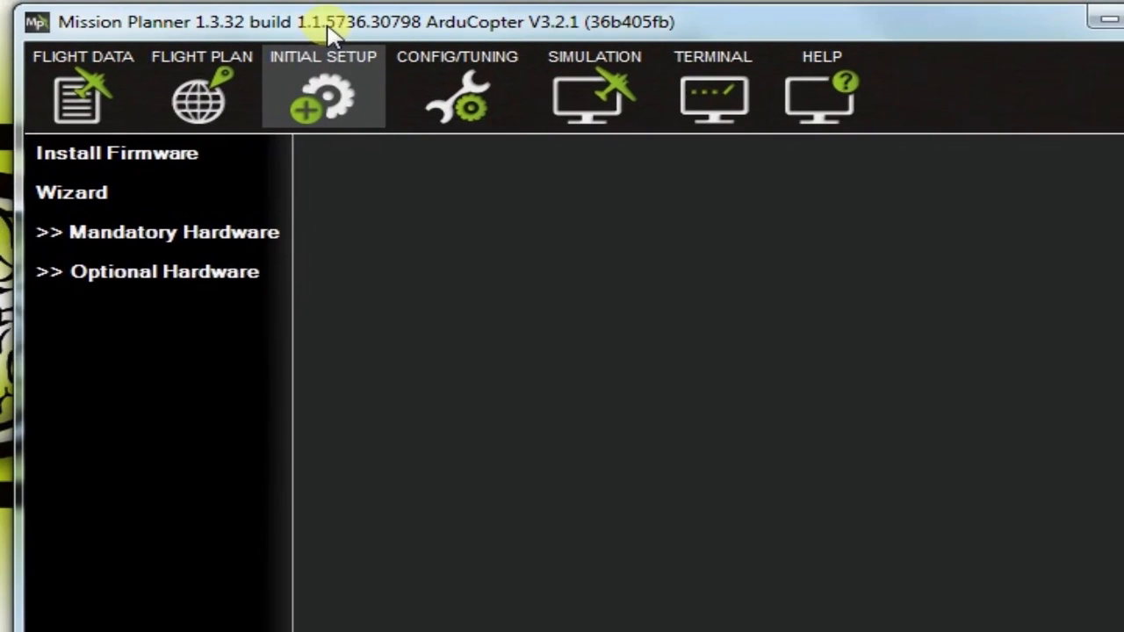
Open Radio Calibration under Mandatory Hardware, showing all channels at 900.
left_click(172, 232)
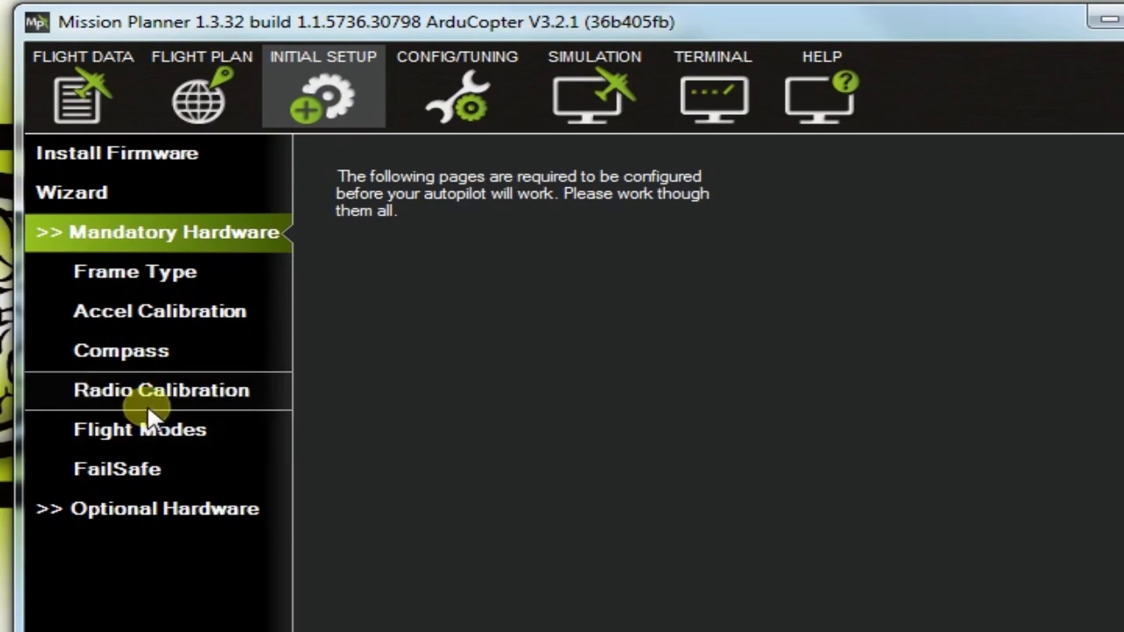
left_click(161, 389)
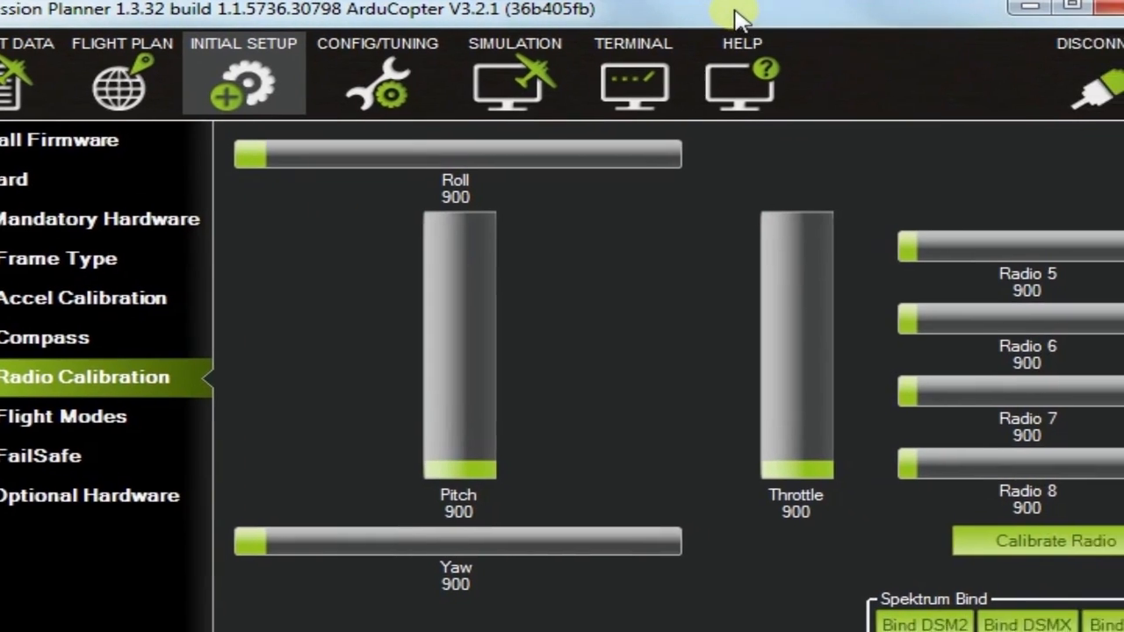